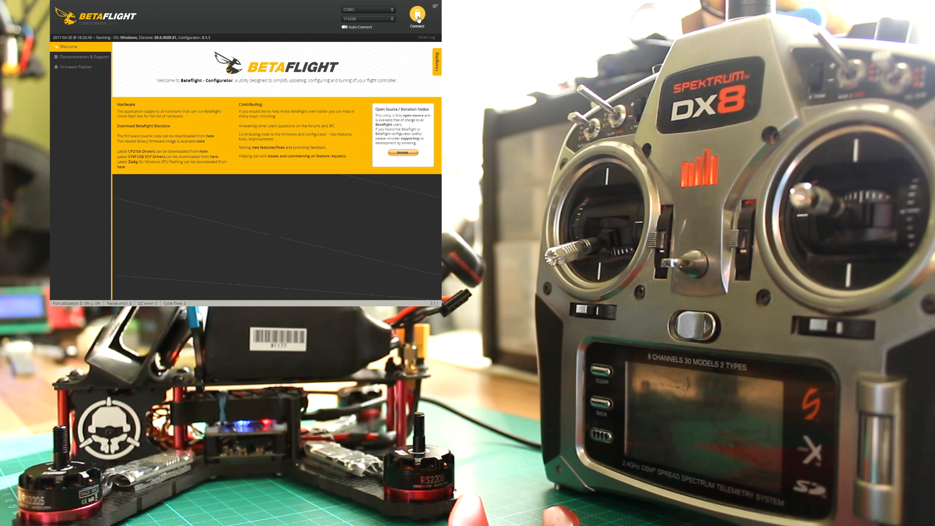
# Step: Connect to the flight controller and bring up the Ports settings with UART3 Serial RX
pyautogui.click(416, 17)
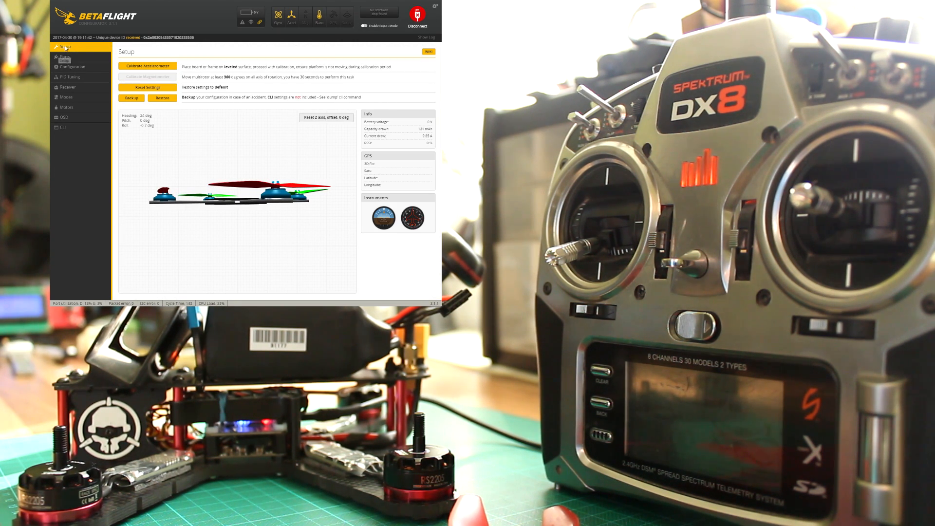
pyautogui.click(64, 57)
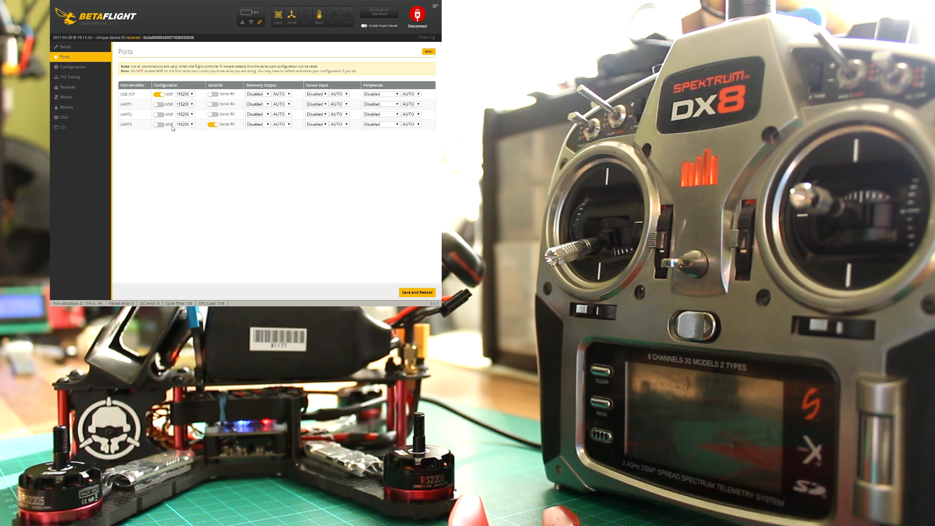
# Step: Move to the Configuration settings showing the receiver section
pyautogui.click(72, 66)
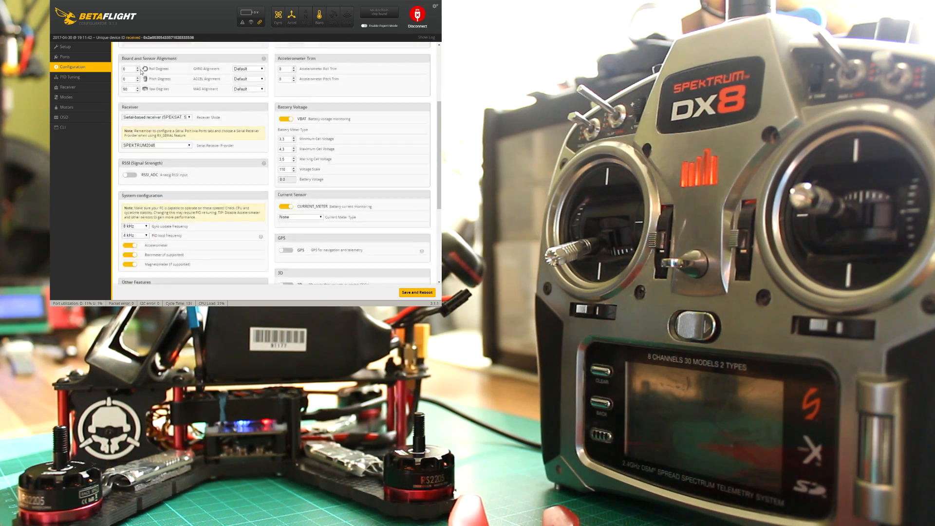
# Step: Keep serial-based receiver mode and choose SPEKTRUM2048 as the serial receiver provider
pyautogui.scroll(-3)
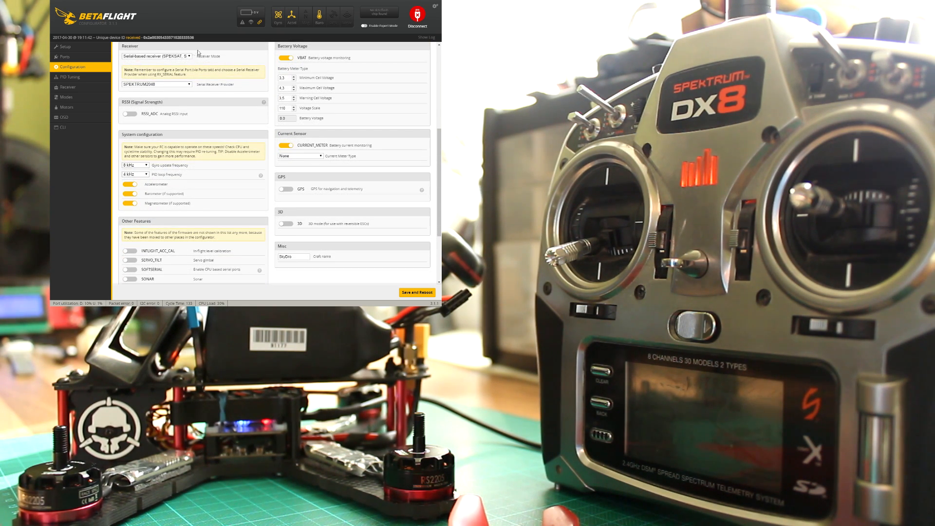
pyautogui.moveTo(140, 74)
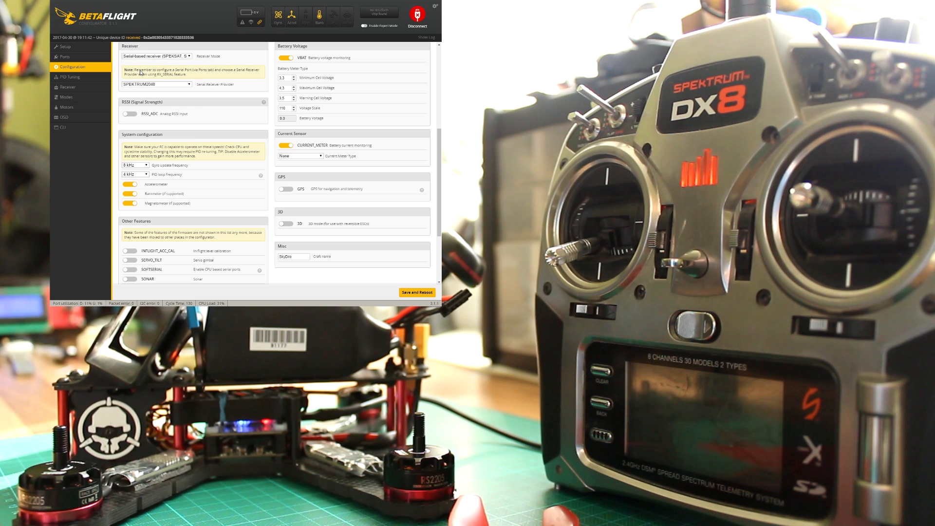
pyautogui.click(156, 84)
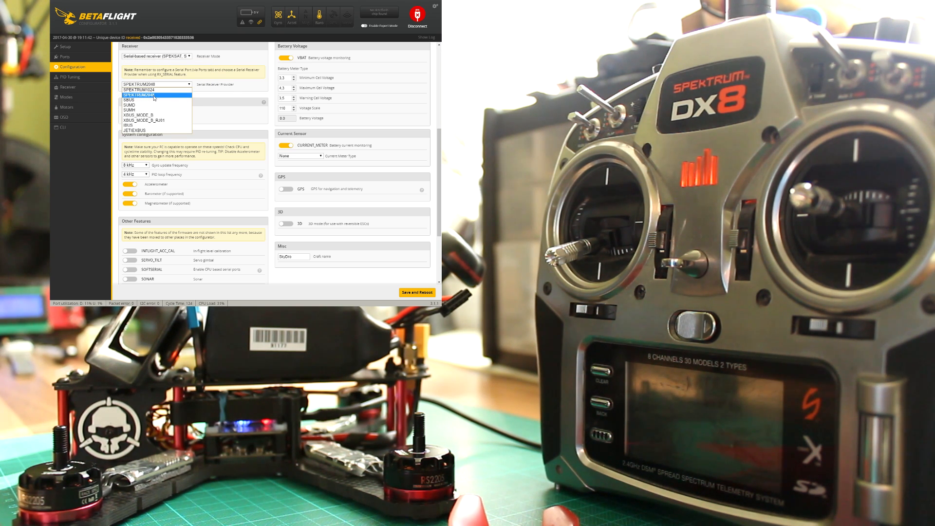
pyautogui.click(156, 83)
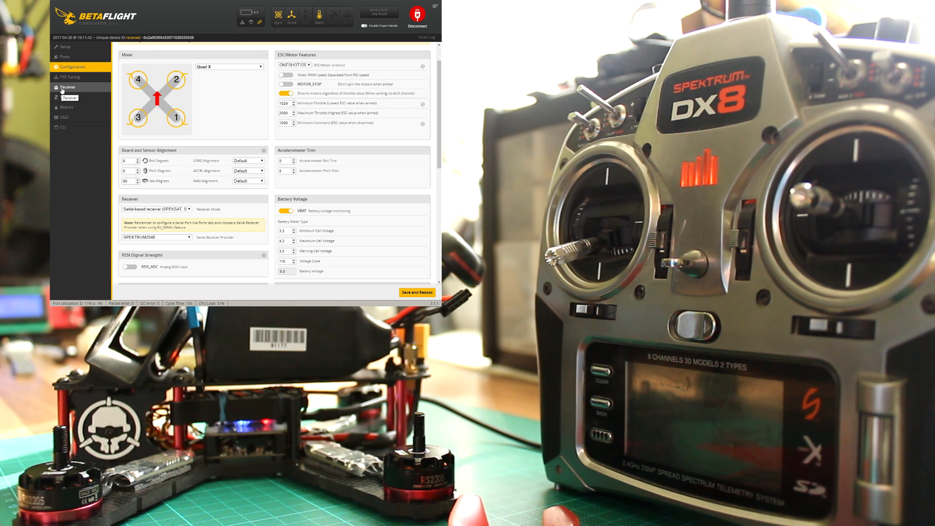
# Step: Check live receiver channel values respond to the transmitter, then view the Modes assignments
pyautogui.click(68, 87)
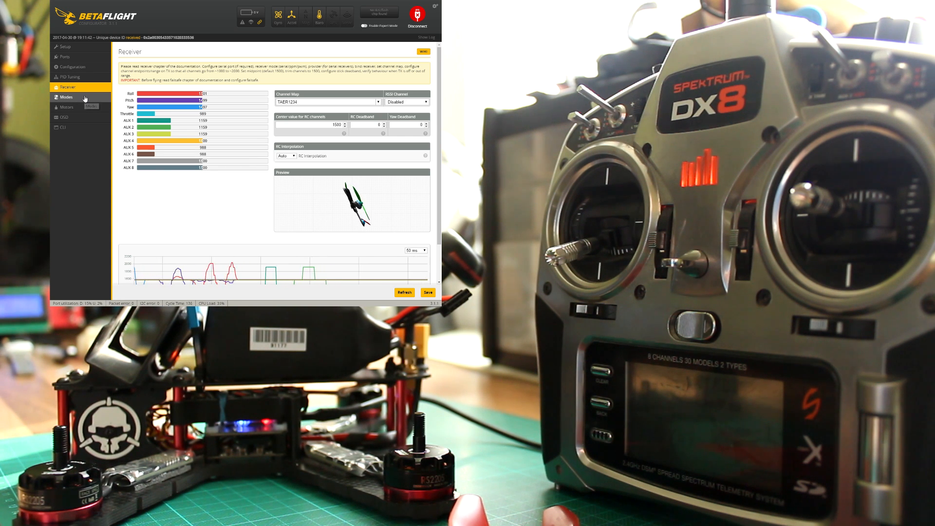
pyautogui.click(66, 97)
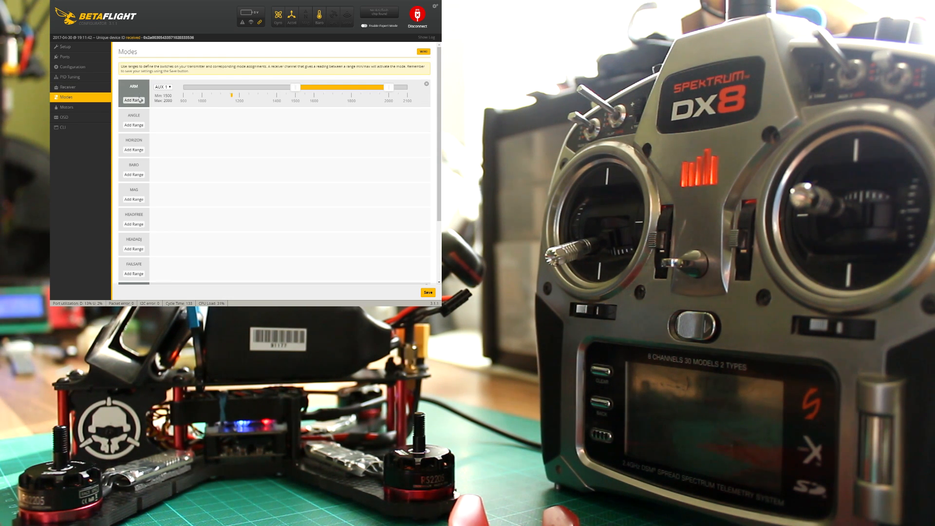
pyautogui.moveTo(208, 98)
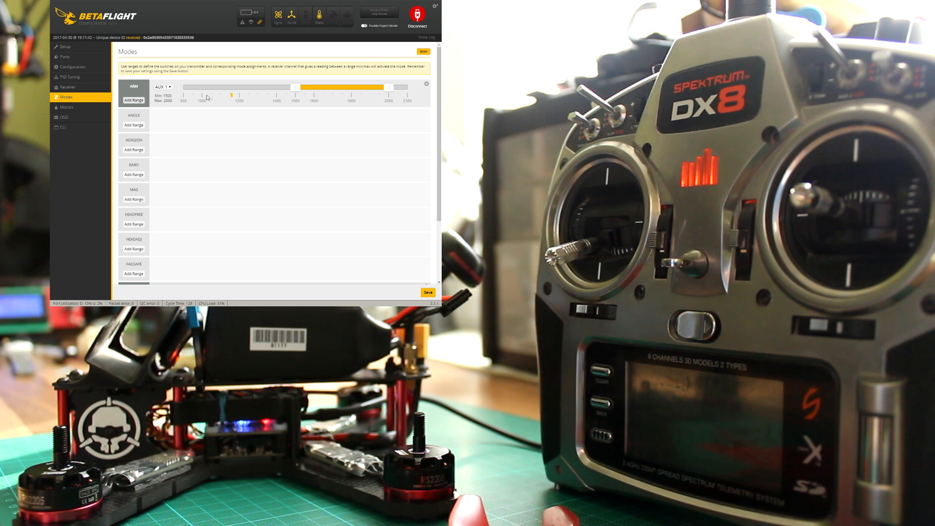
# Step: Assign ARM to the AUX 1 channel and save the mode settings
pyautogui.click(163, 86)
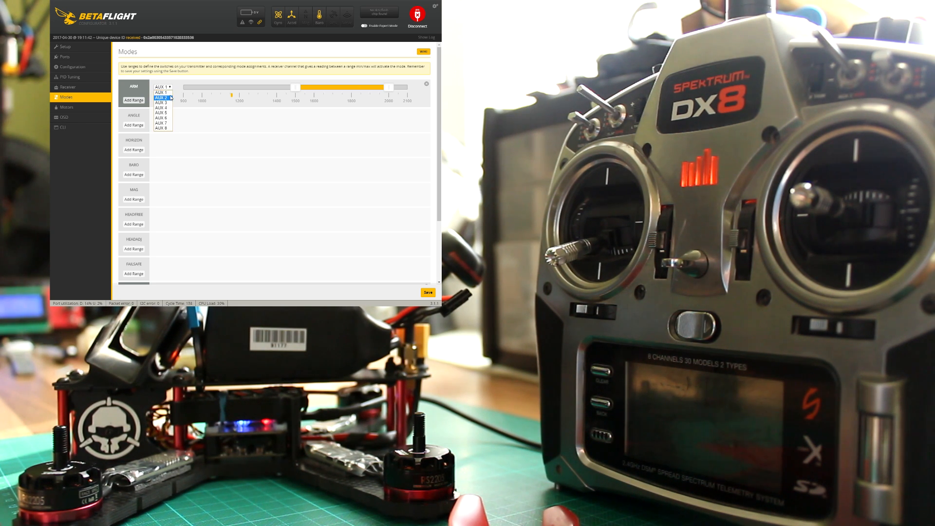
pyautogui.click(163, 92)
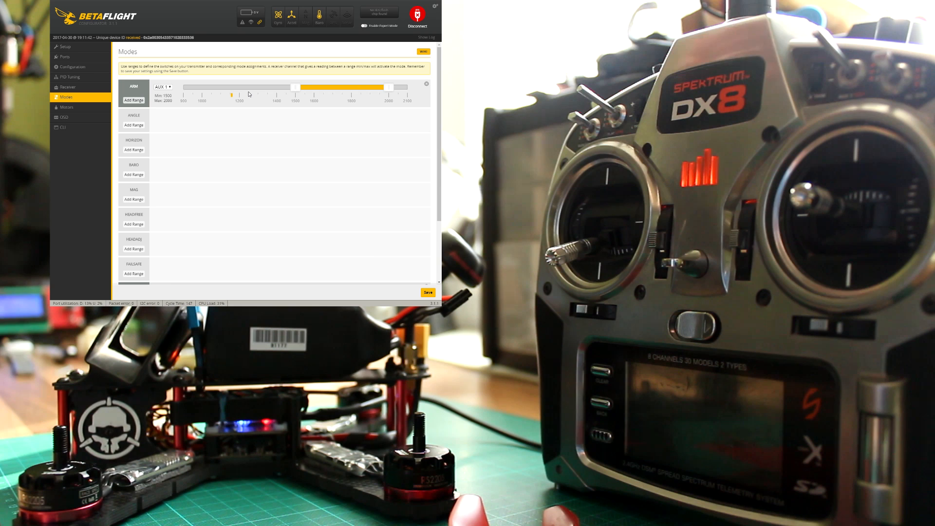
pyautogui.moveTo(193, 113)
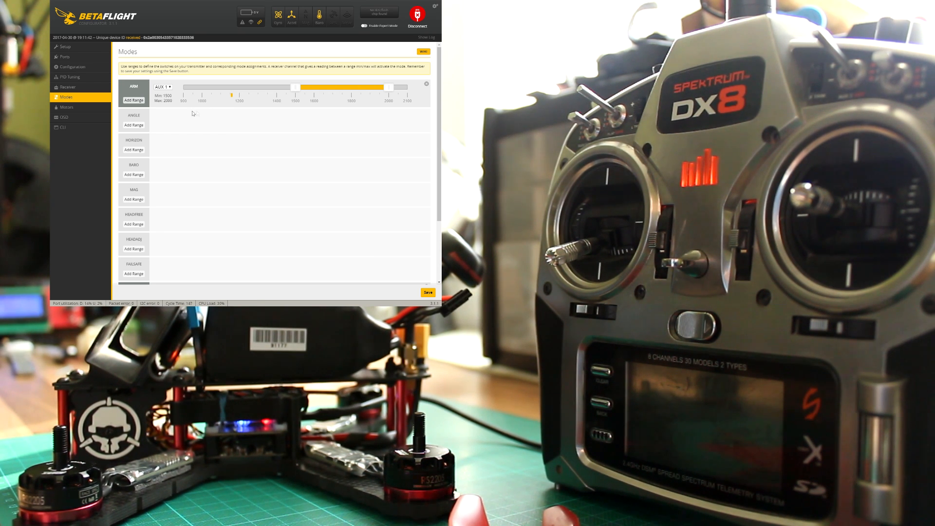
pyautogui.moveTo(98, 140)
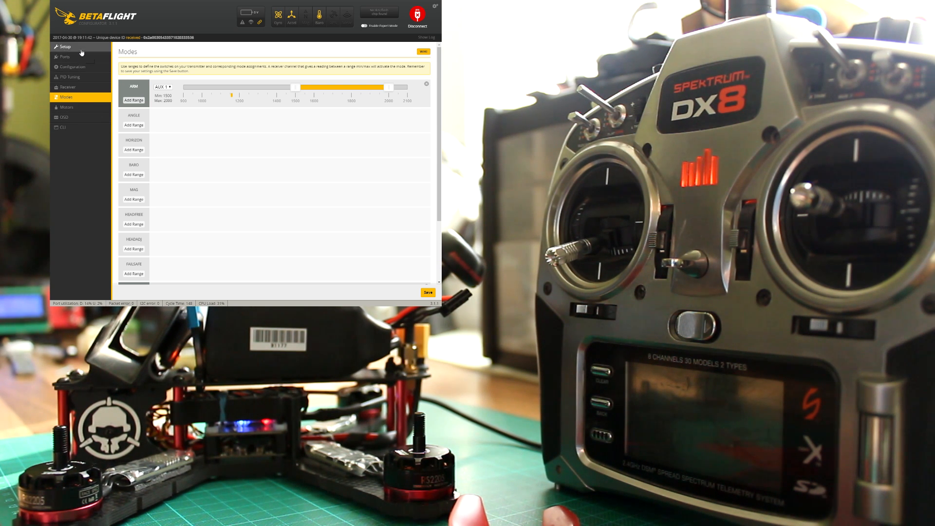
pyautogui.click(428, 293)
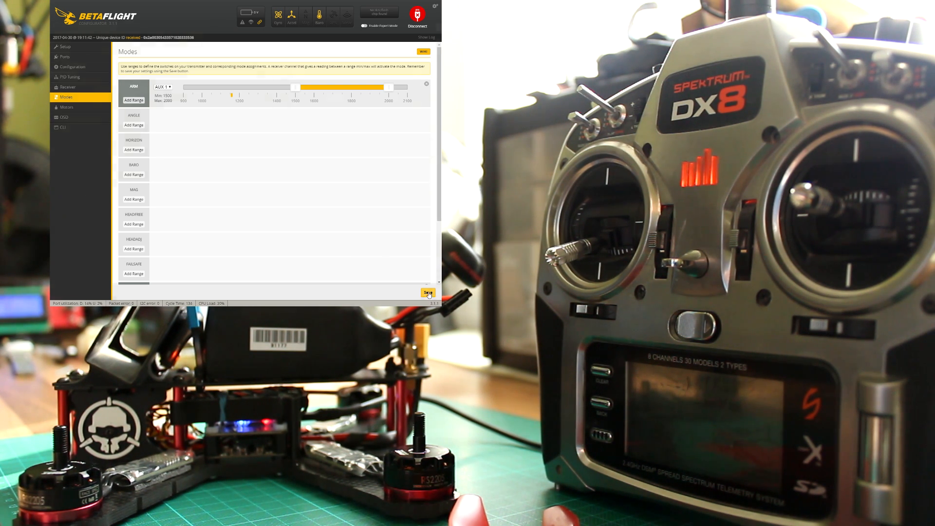